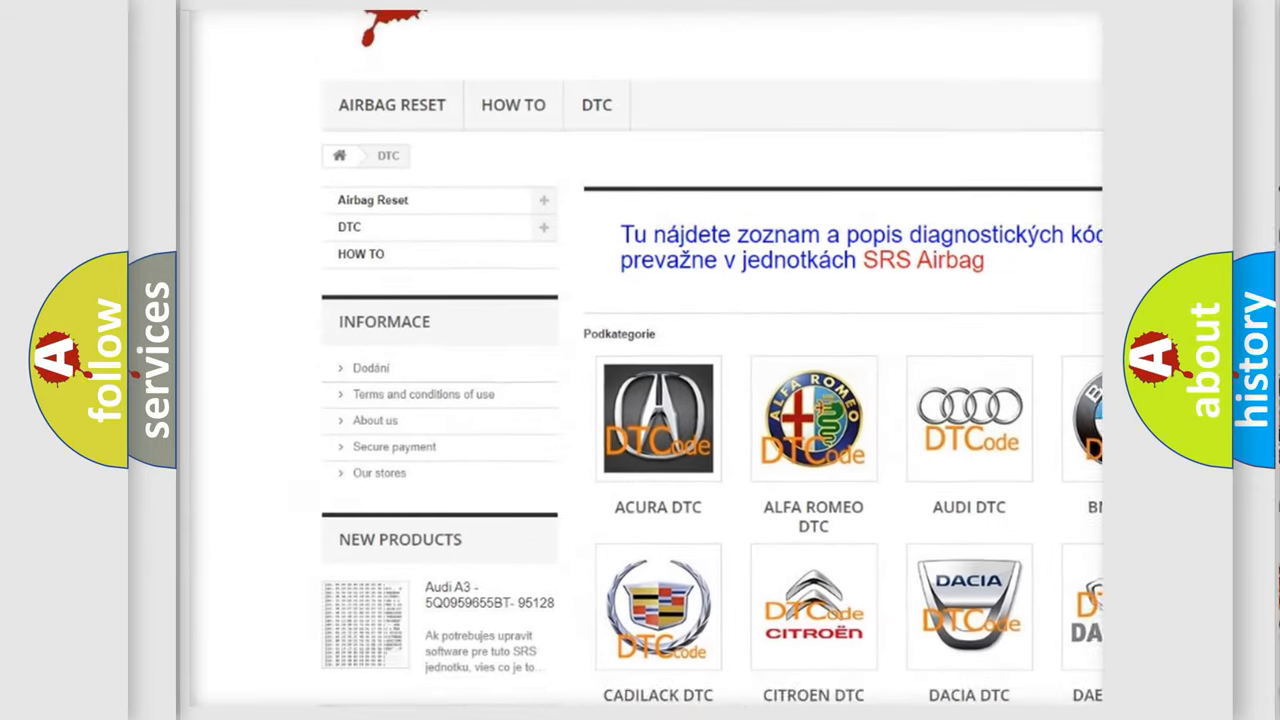
{"action": "scroll", "scroll_direction": "down", "scroll_amount": 3}
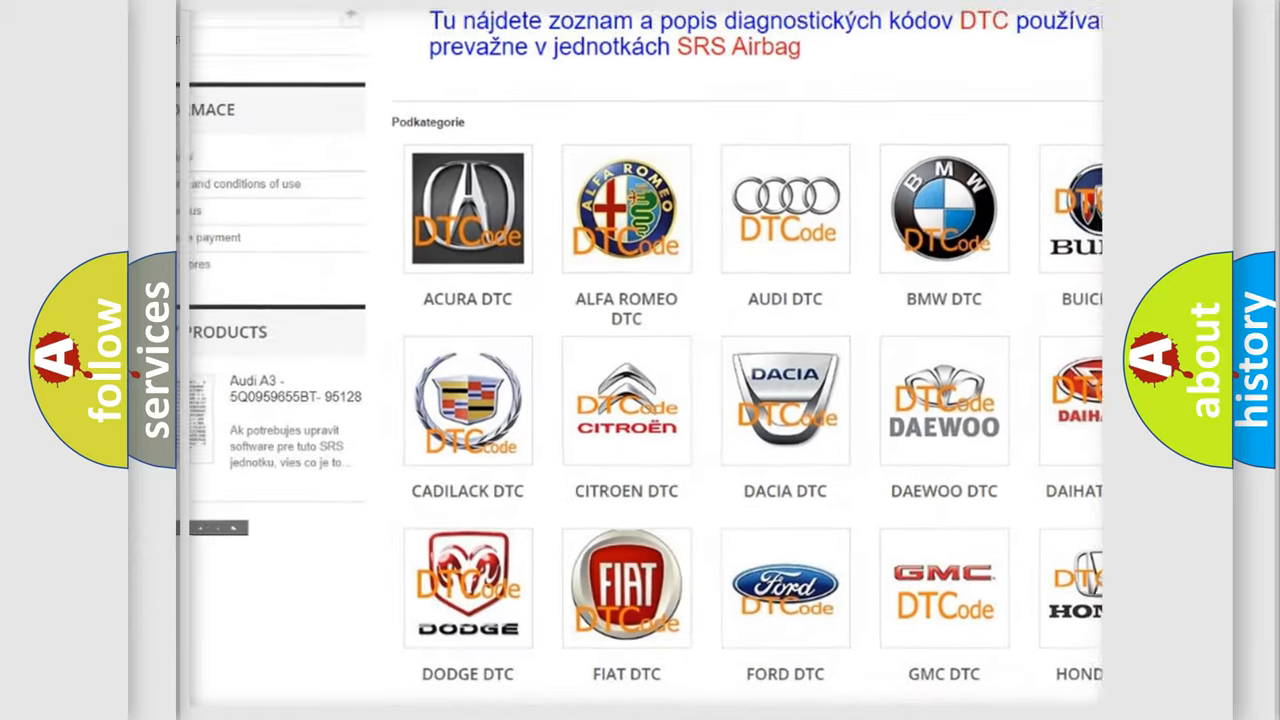